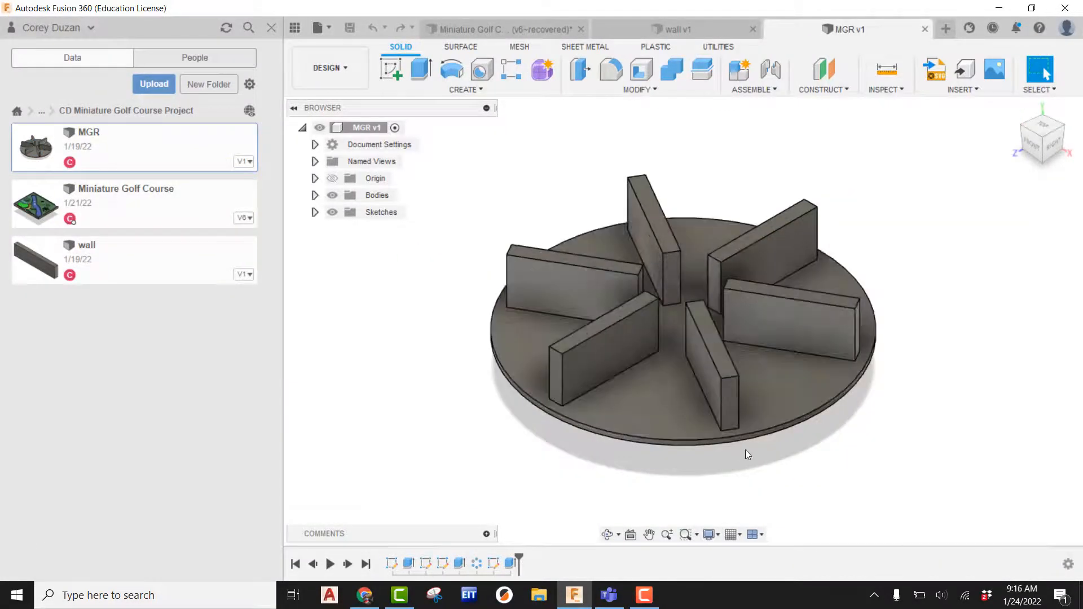
- Orbit the spinner and measure from its disc rim to the underside face
left_click(790, 297)
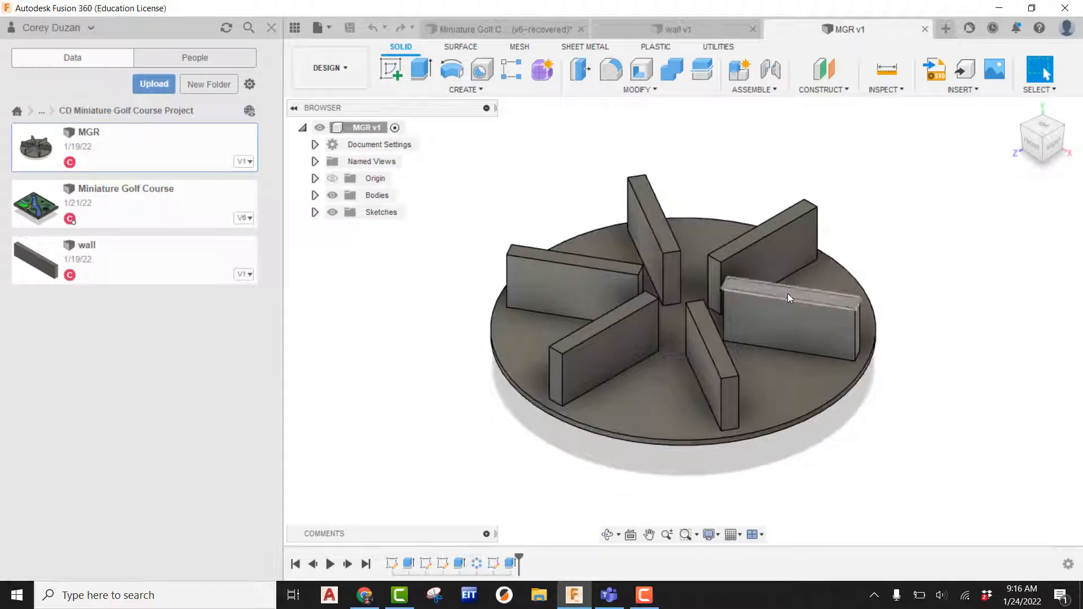
left_click_drag(789, 298, 877, 225)
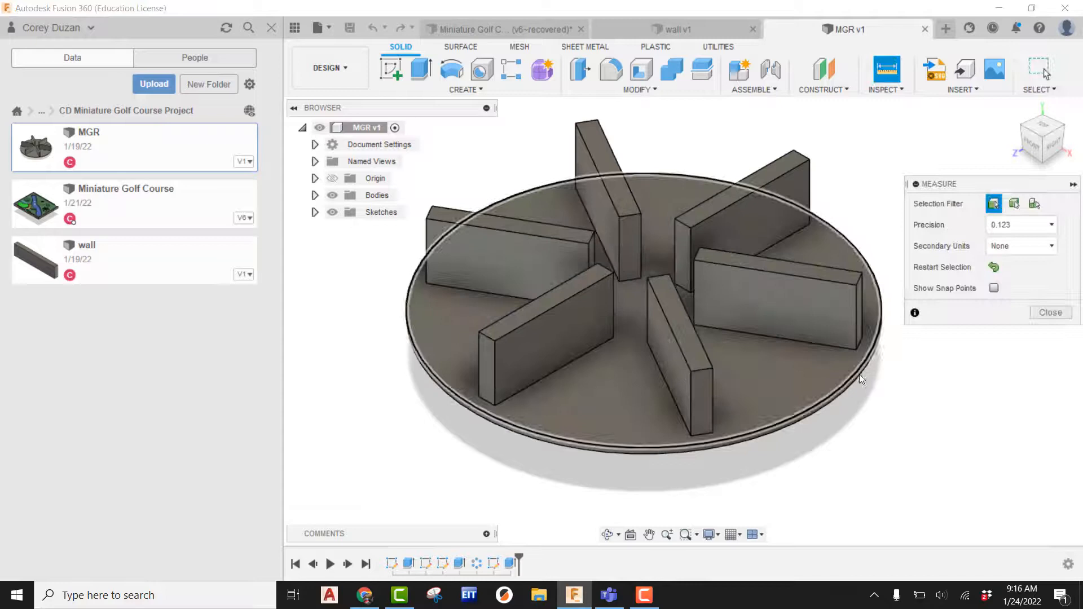
left_click(856, 381)
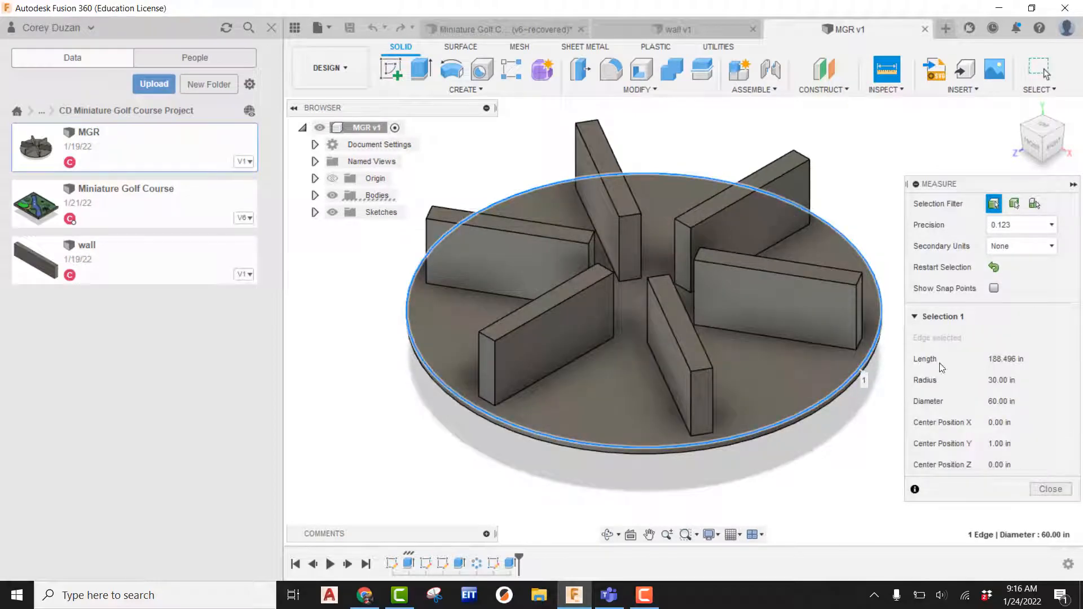
left_click(1049, 489)
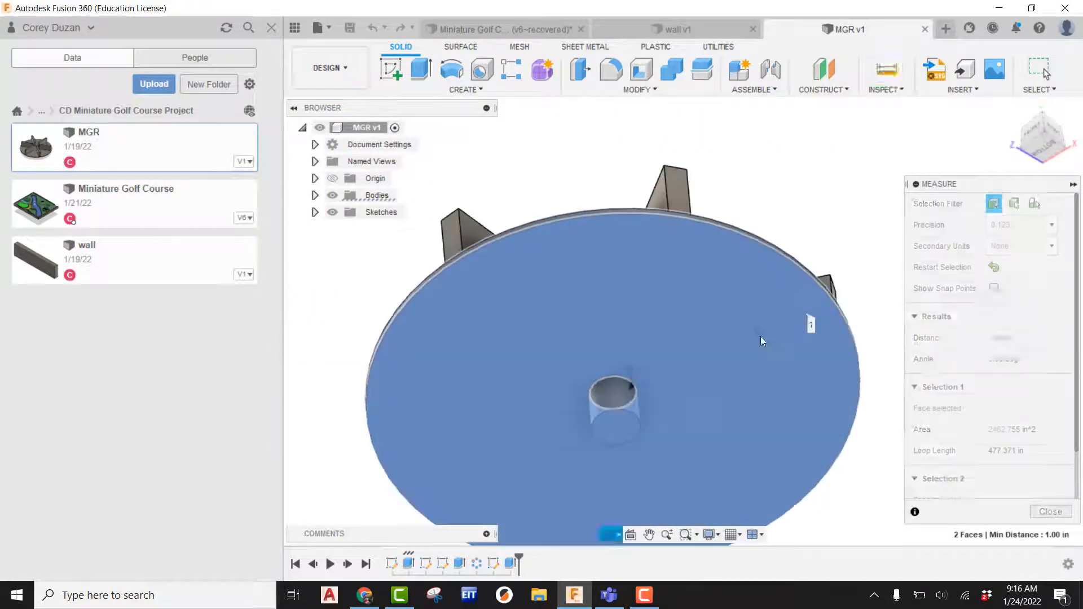
left_click(1049, 511)
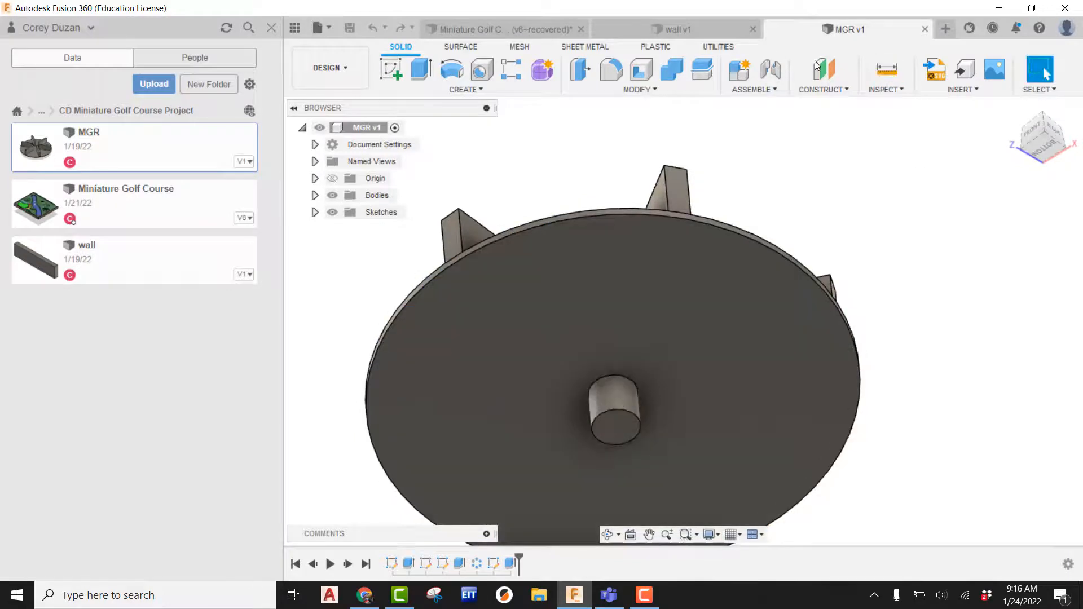
left_click(886, 71)
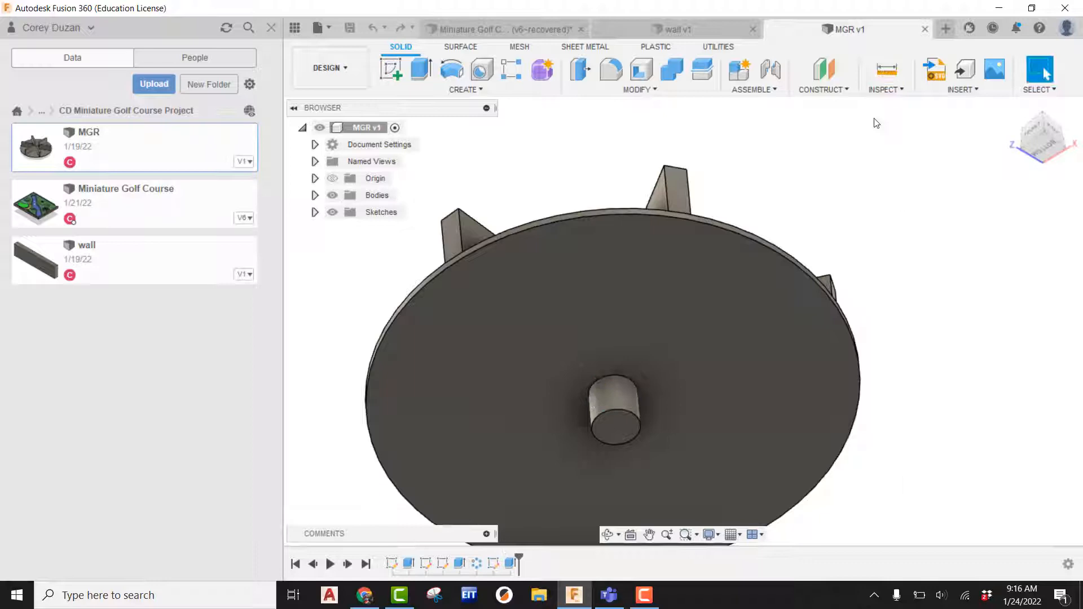
- Measure the peg length, then sketch a circle beside the course's existing hole
left_click(885, 71)
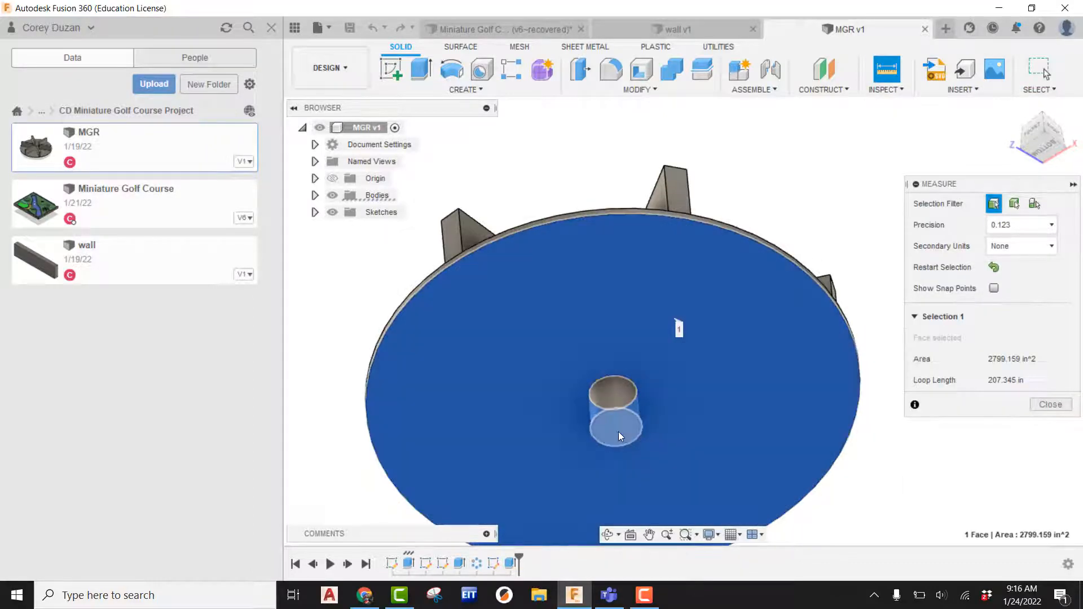
left_click(618, 435)
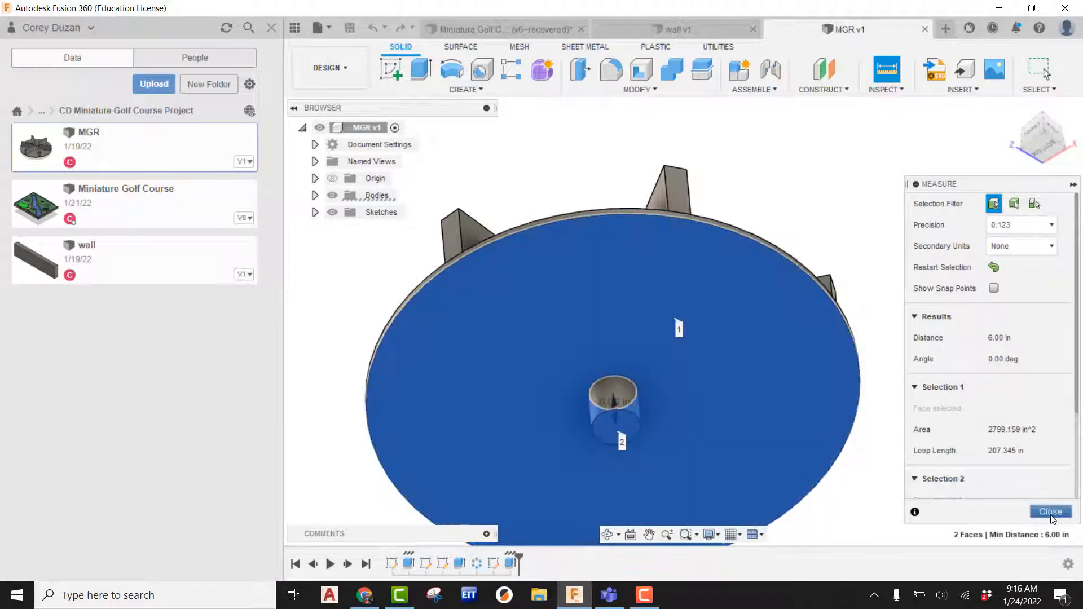
left_click(1049, 512)
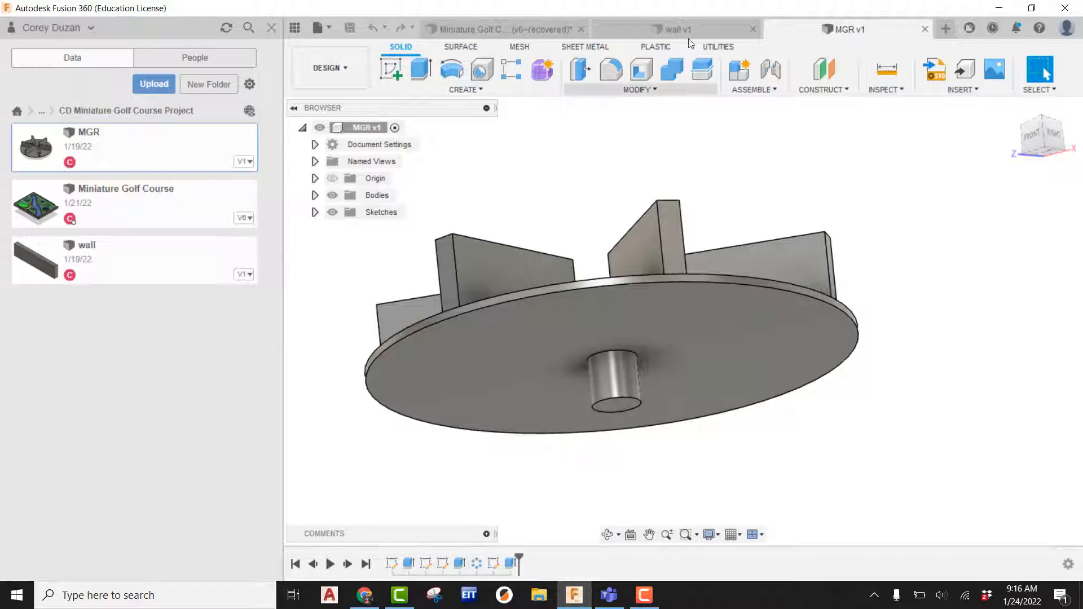
left_click(497, 29)
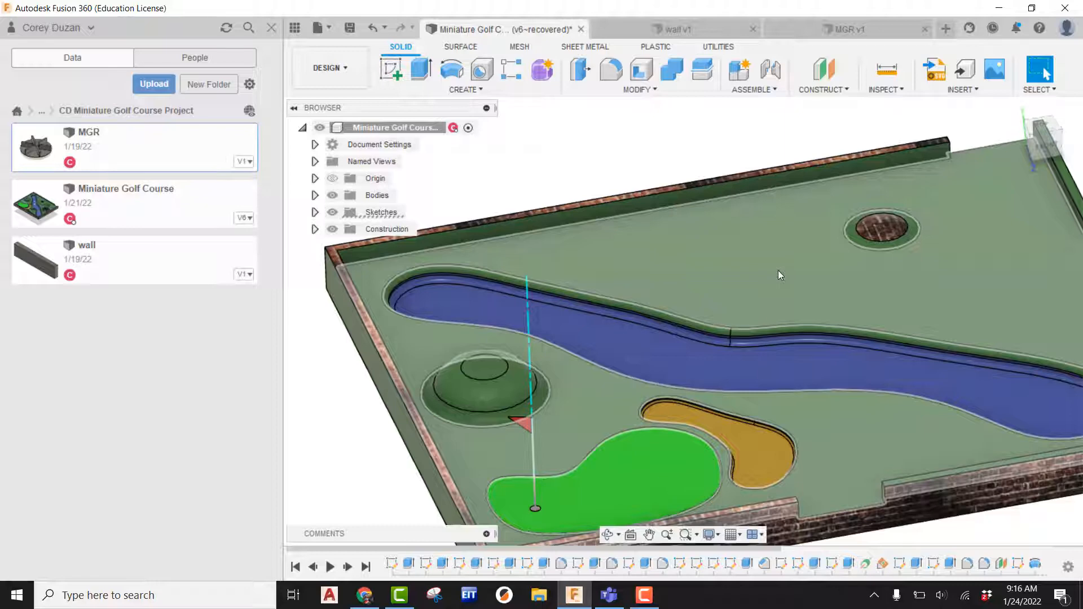
mouse_move(713, 245)
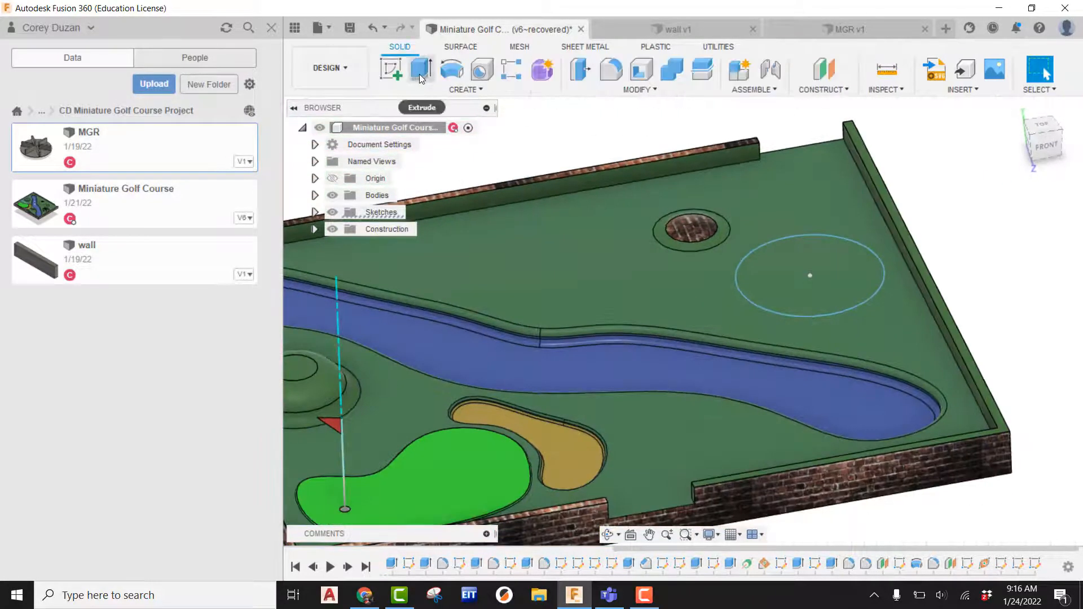
left_click(421, 70)
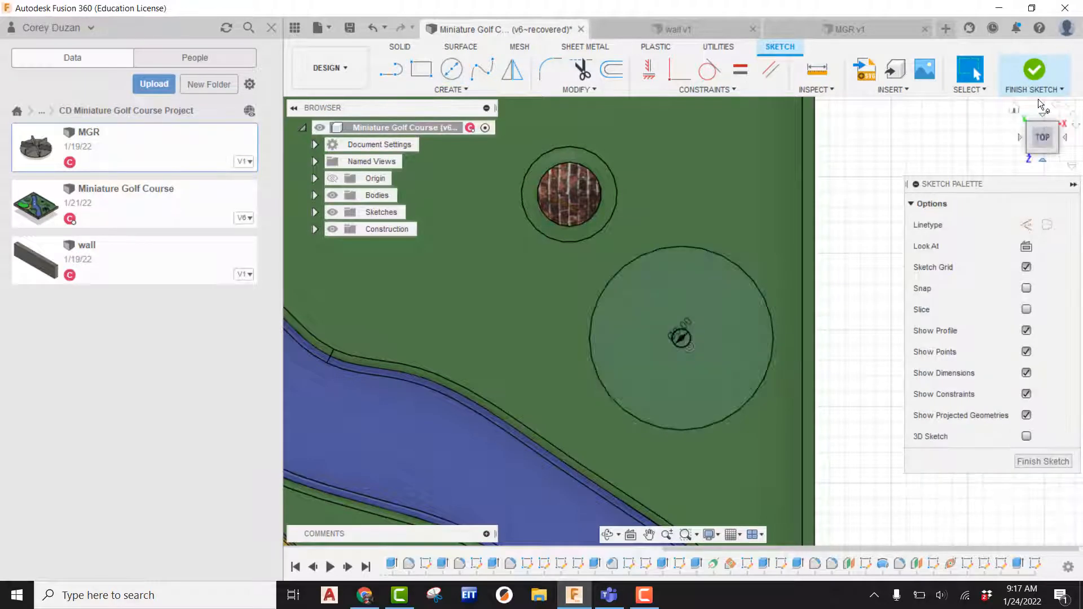
- Finish the circle sketch and start cutting its profiles into the course
left_click(1033, 68)
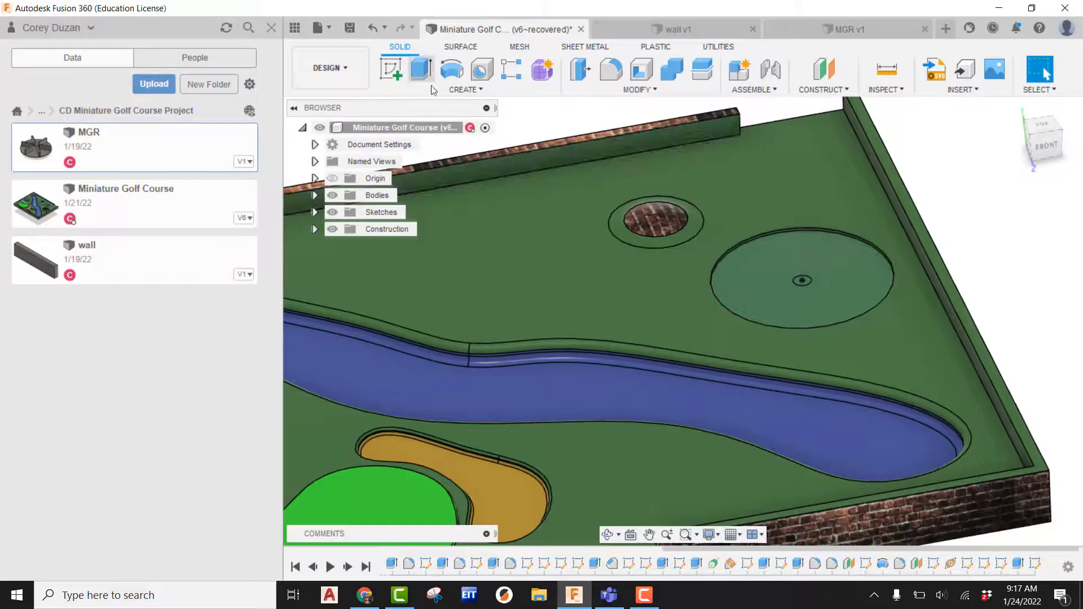
left_click(391, 69)
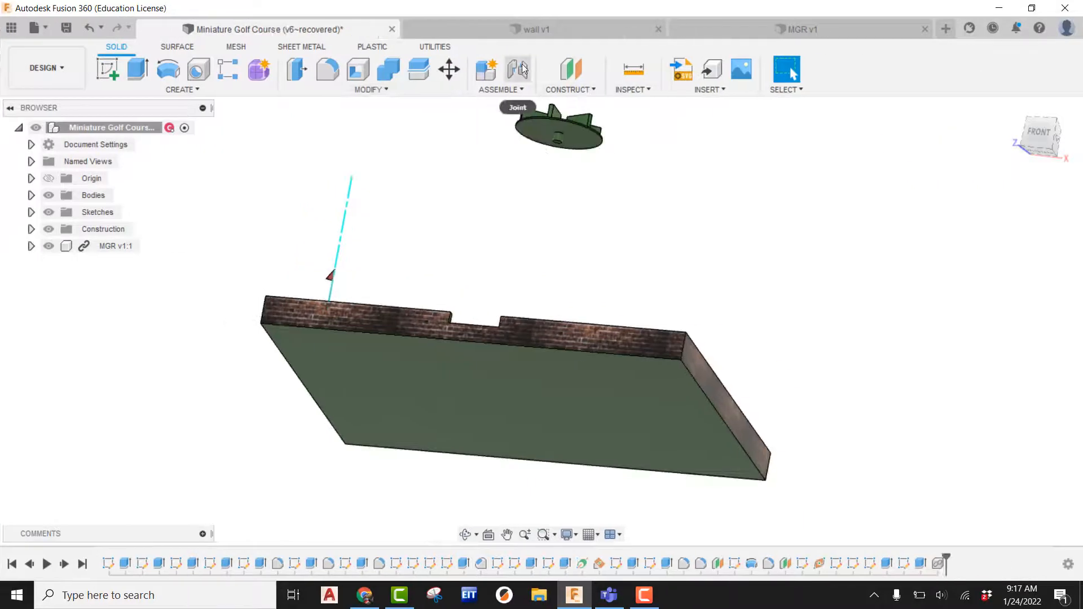
- Join the spinner's peg end to the pocket hole with a revolute joint
left_click(517, 69)
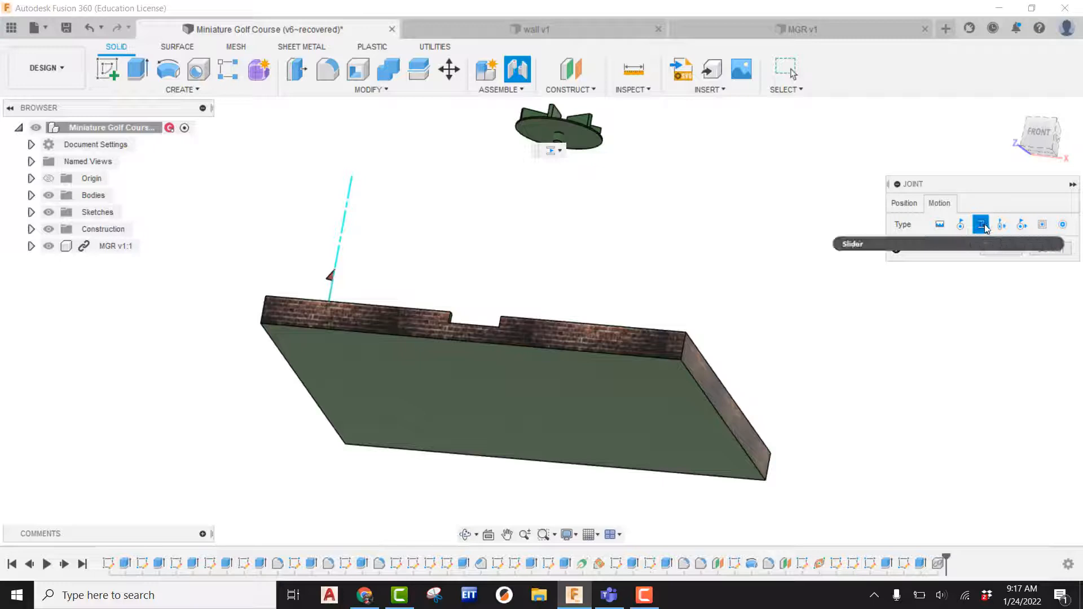
left_click(960, 225)
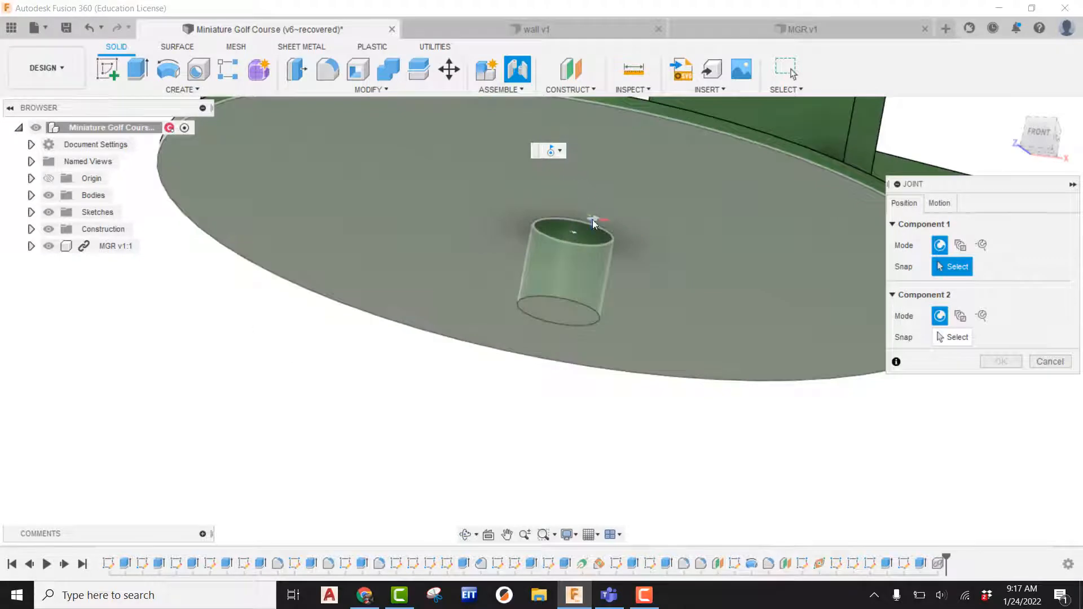
mouse_move(587, 228)
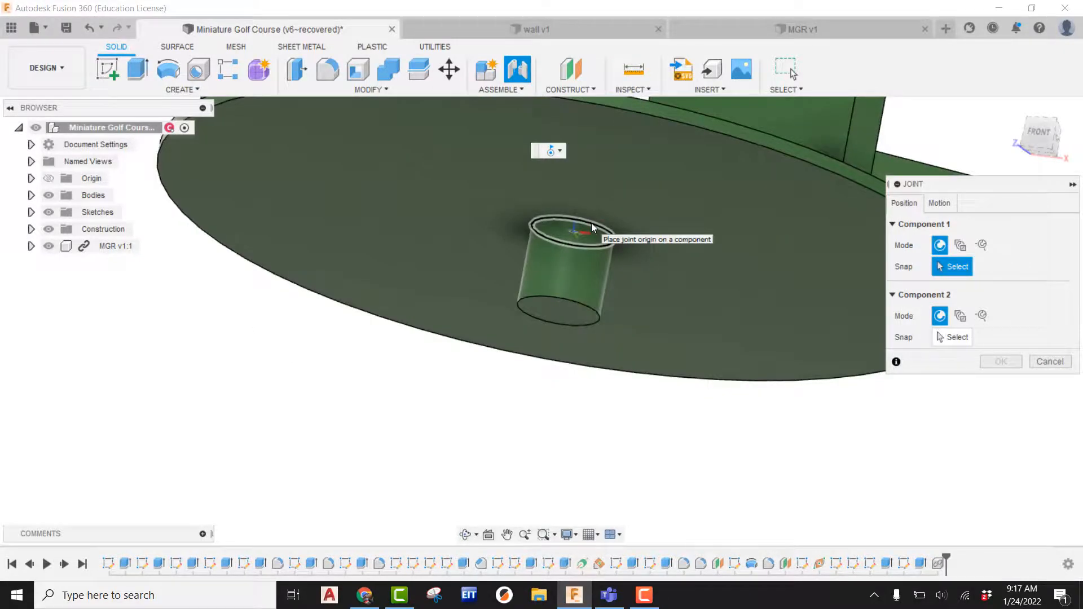
left_click(567, 228)
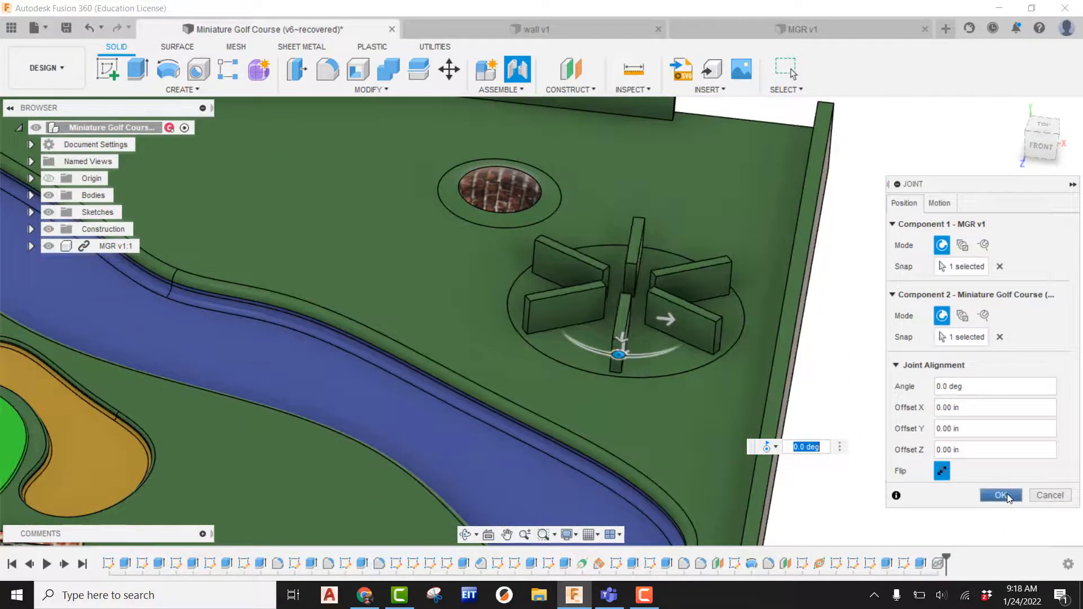
left_click(1000, 495)
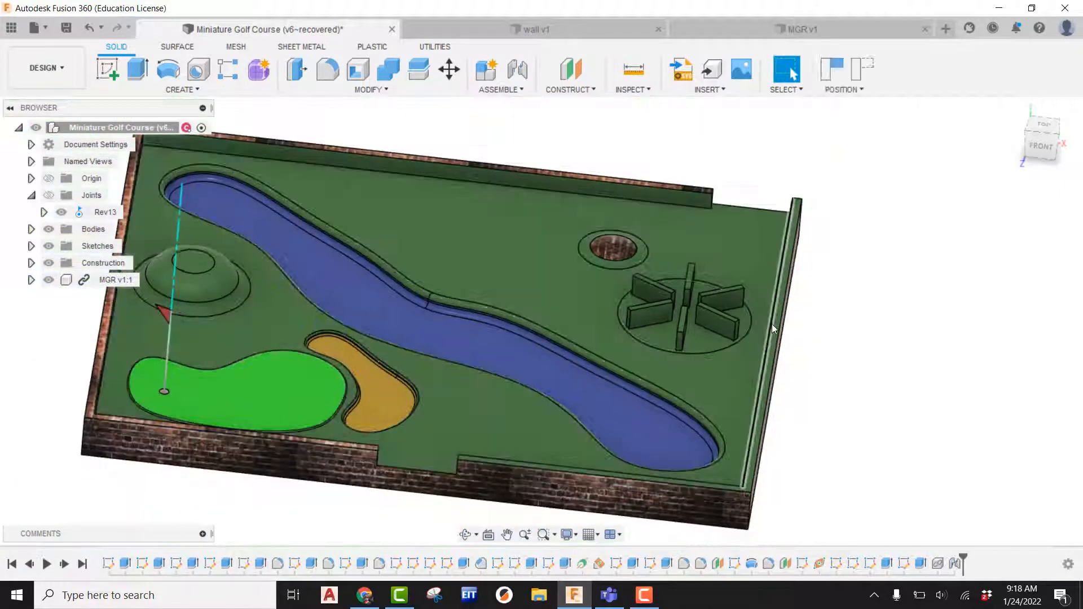
- Rename the revolute joint Rev13 to 'MGR Spinner' in the Browser
left_click_drag(773, 329, 452, 209)
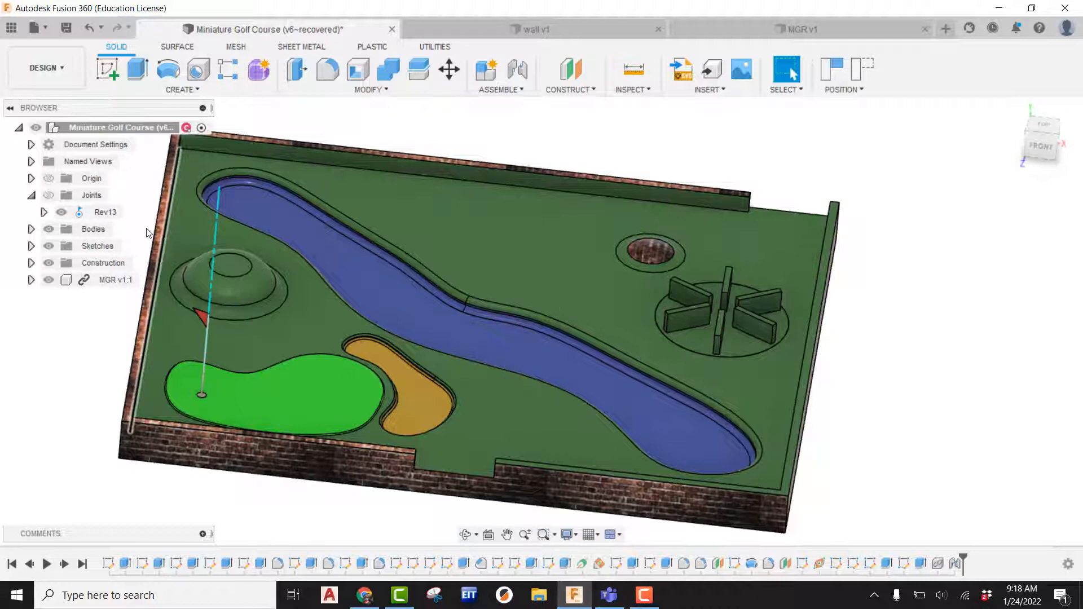
left_click(105, 212)
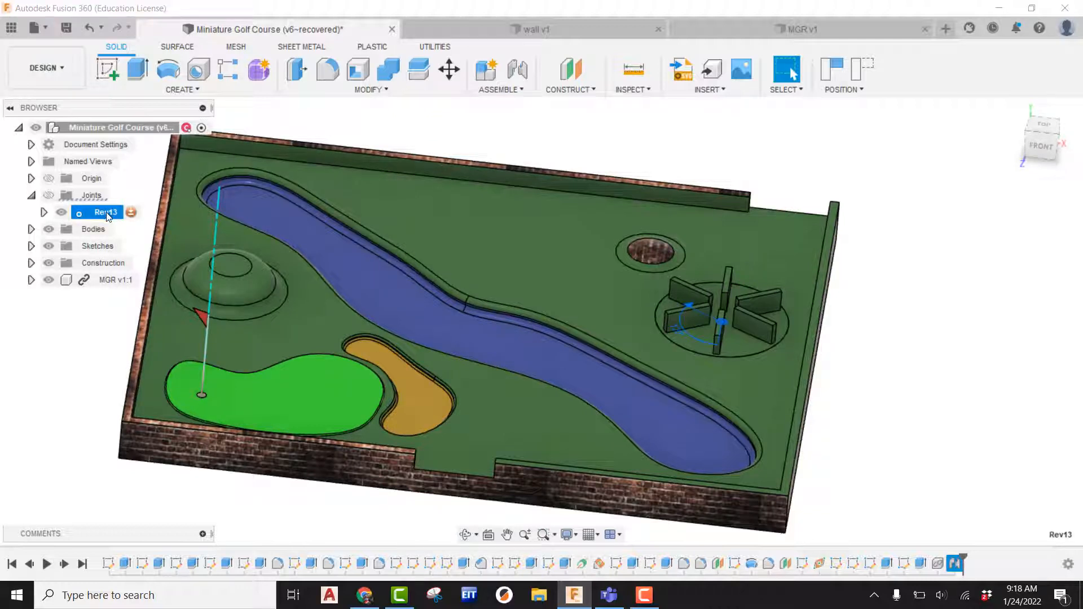
double_click(96, 212)
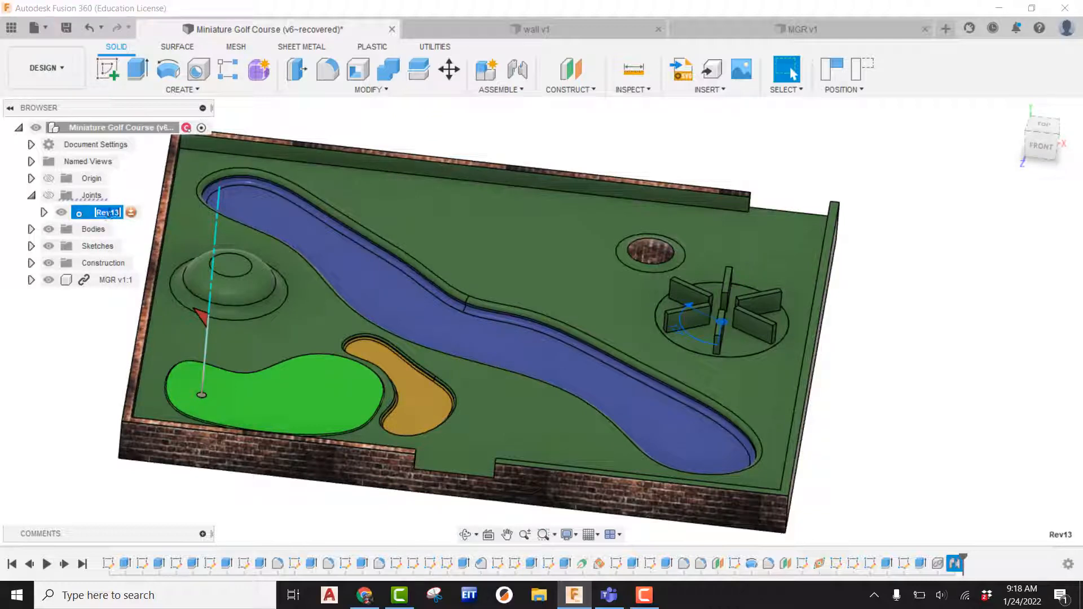
type("MGR Spinner")
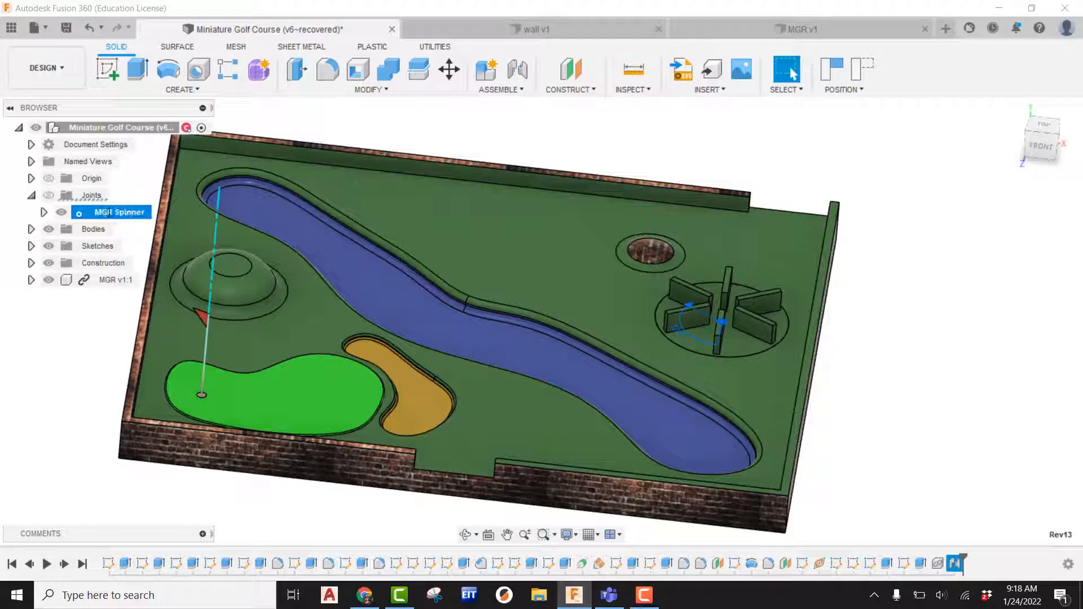
right_click(110, 212)
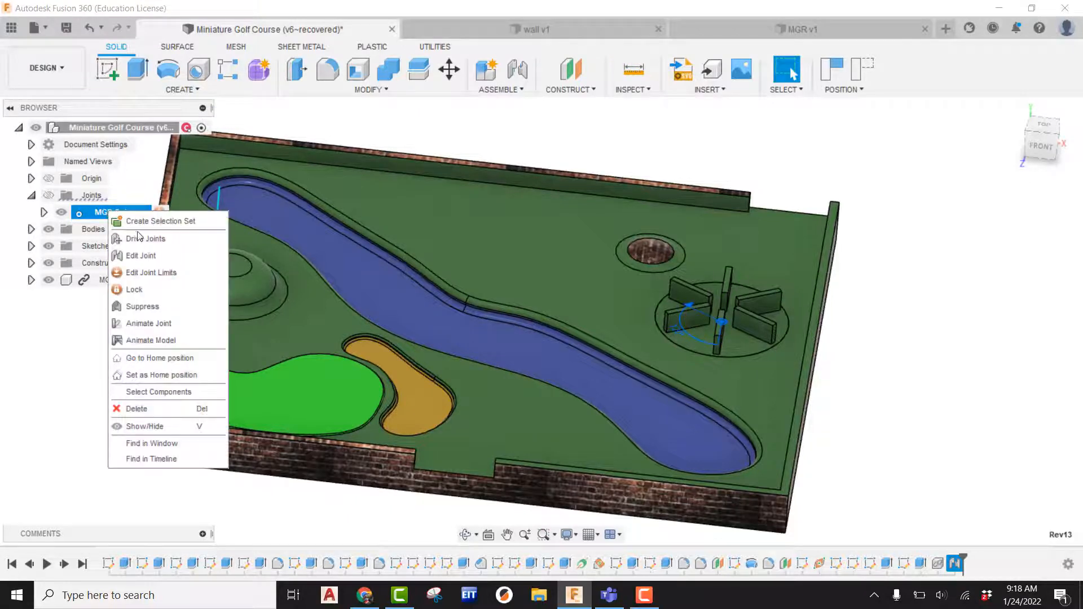